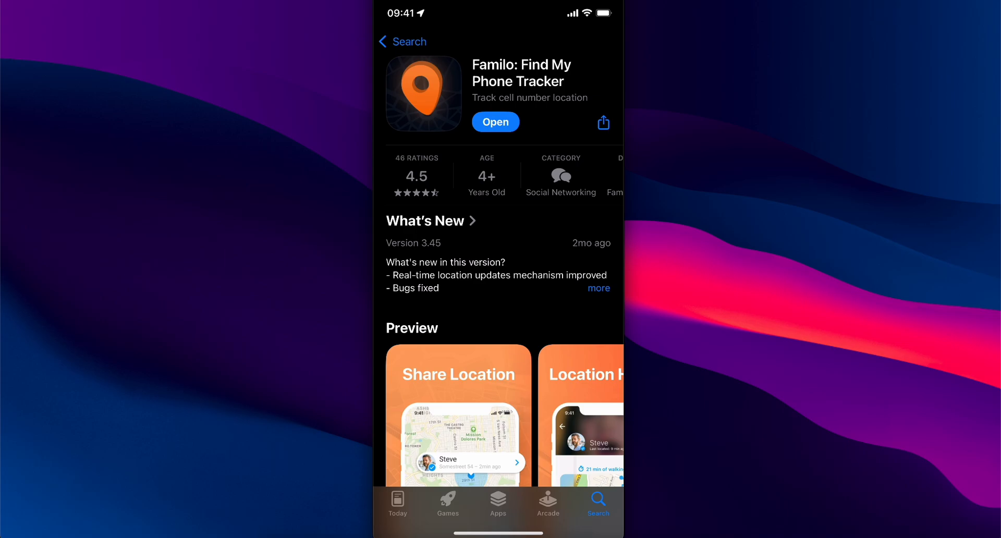
# Step: Launch Familo from its App Store listing and choose Join circle past the privacy screen
pyautogui.scroll(-3)
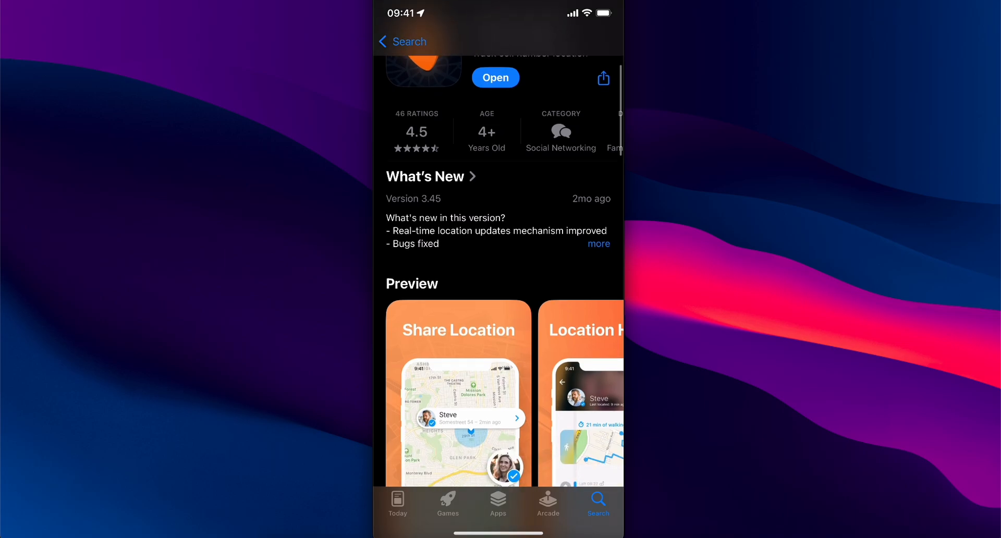
pyautogui.scroll(-3)
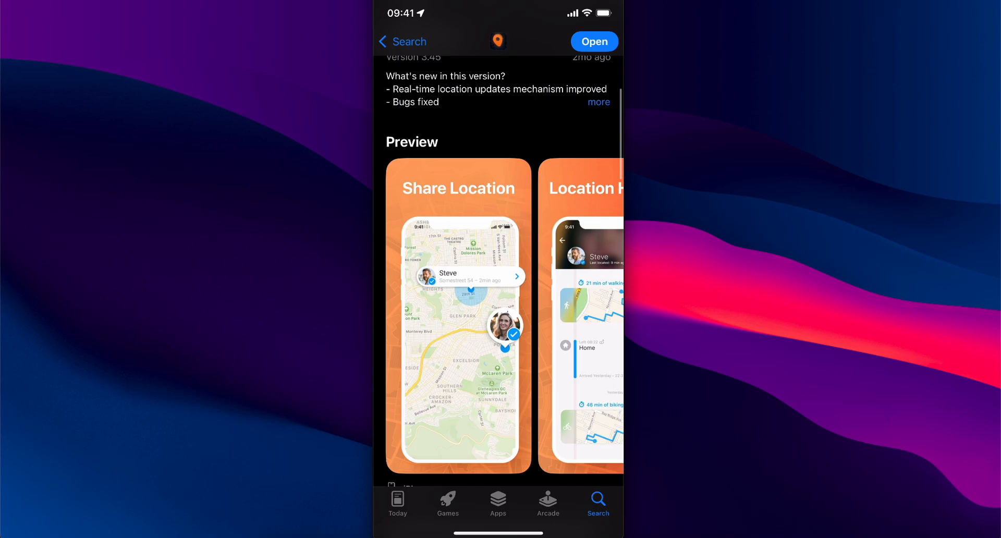
pyautogui.hscroll(-3)
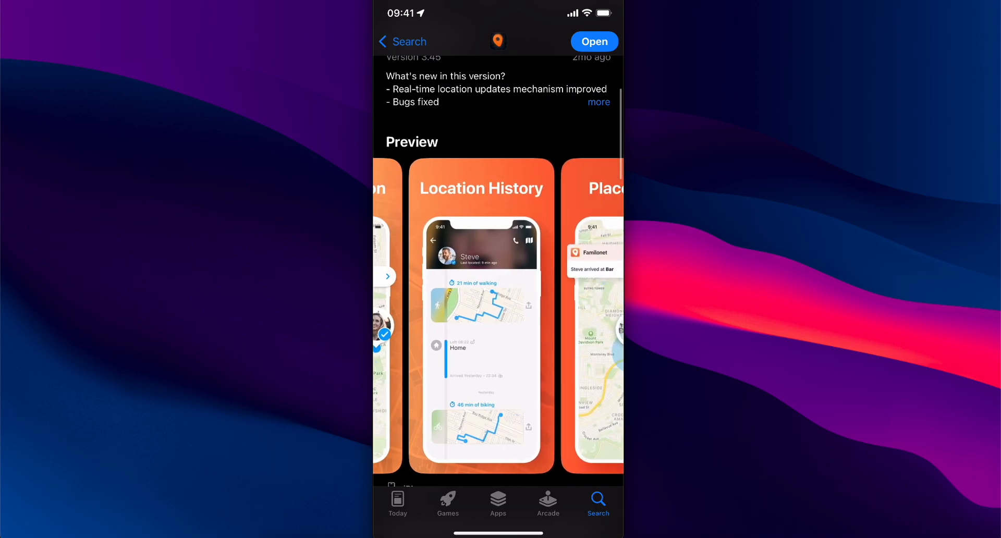
pyautogui.hscroll(-3)
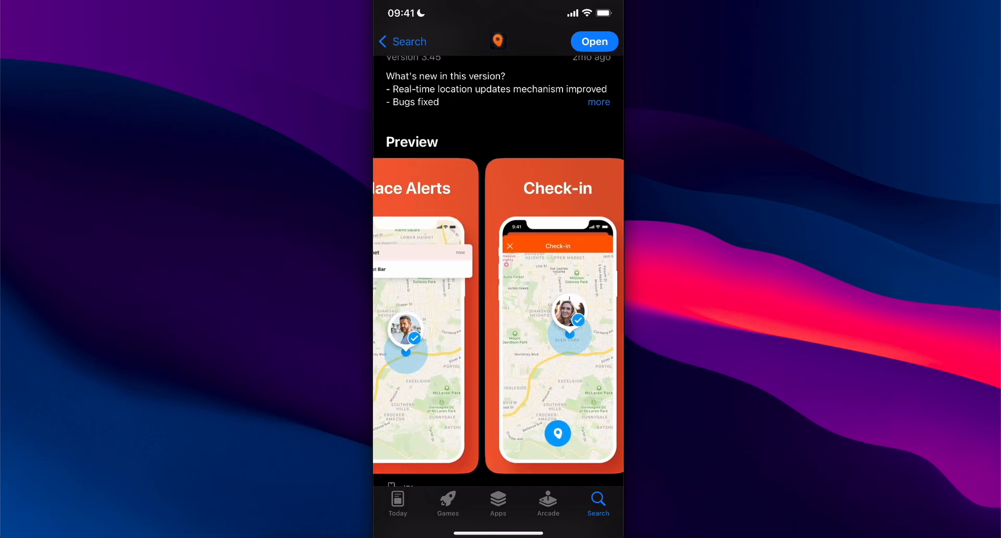
pyautogui.scroll(-3)
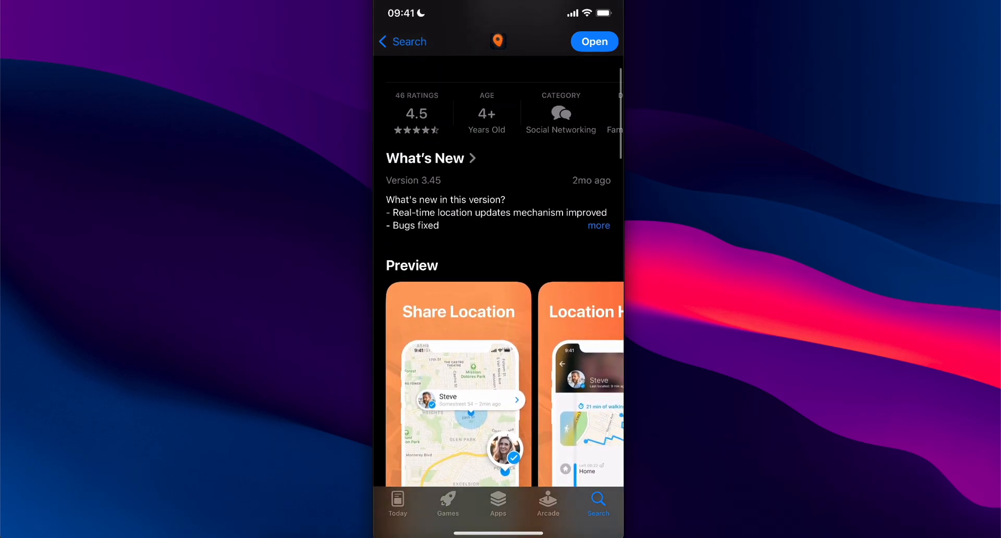
pyautogui.scroll(-3)
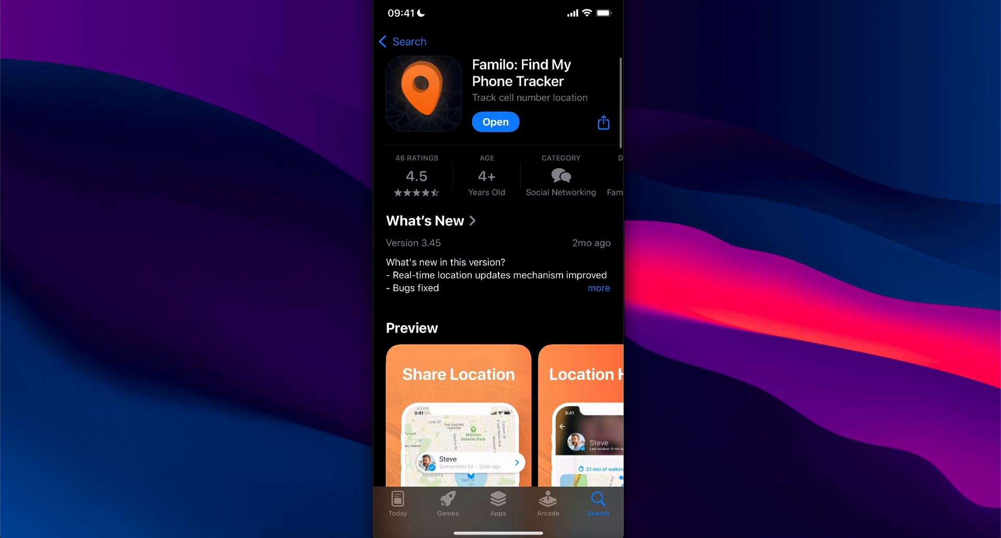
pyautogui.click(495, 122)
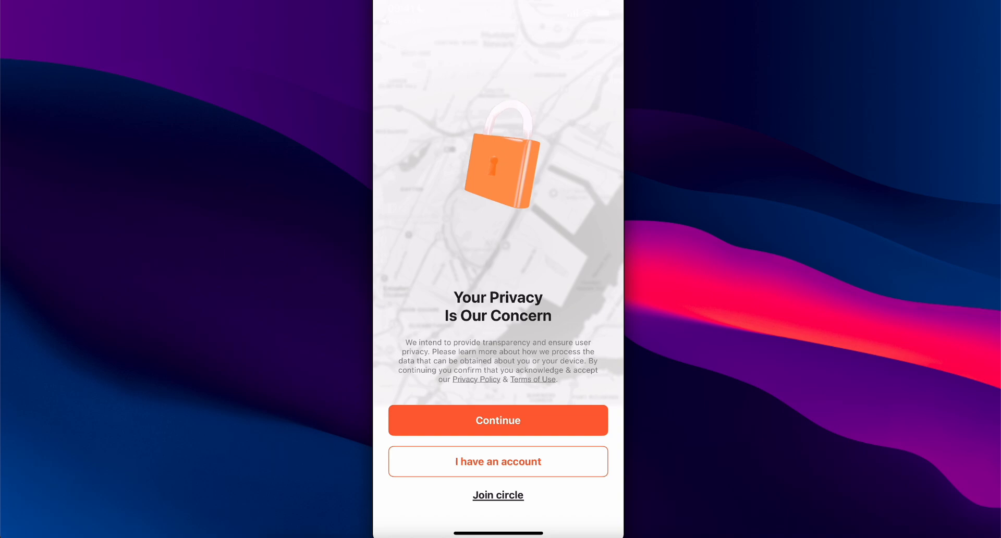
pyautogui.click(497, 494)
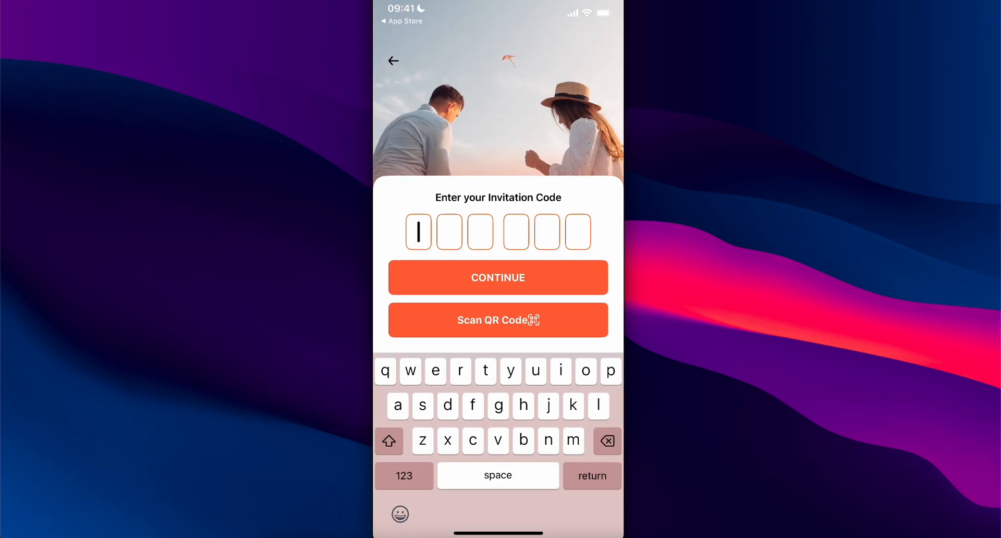